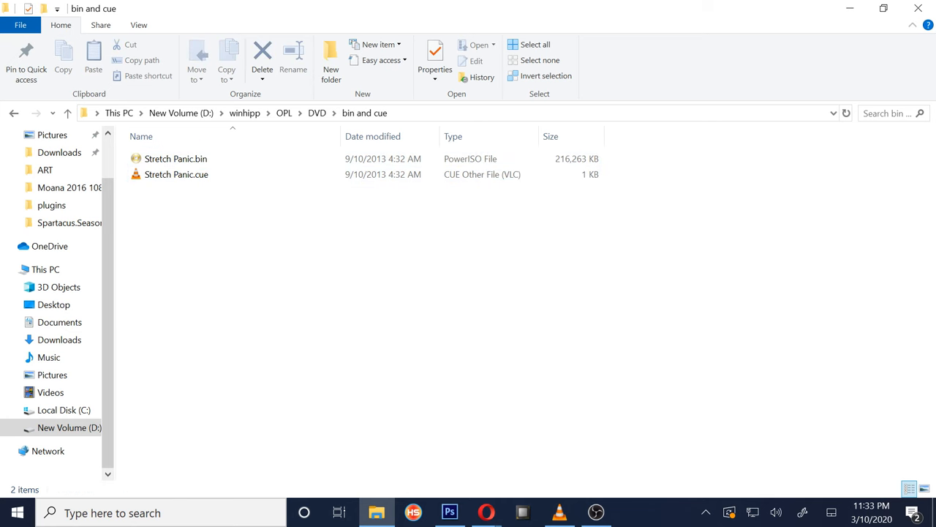
{"action": "mouse_move", "coordinate": [485, 512]}
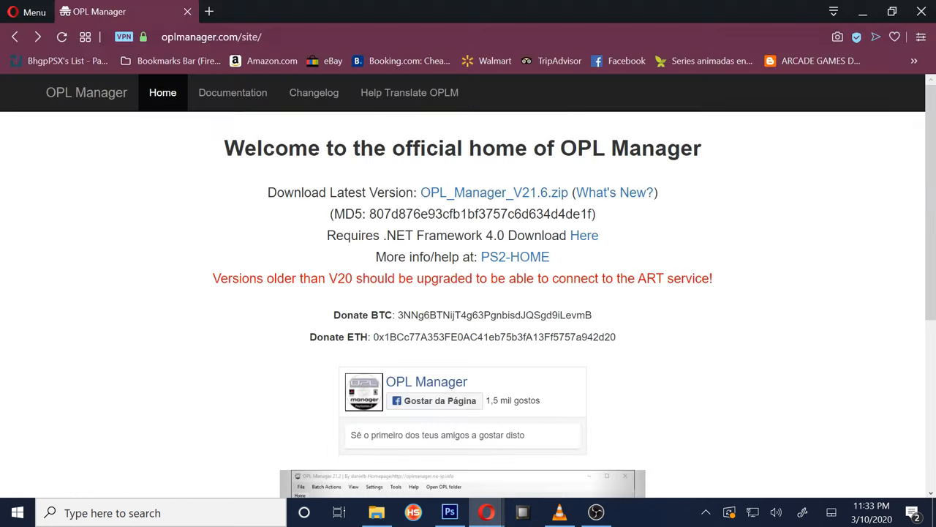
Bring up the OPL Manager download site, oplmanager.com/site/, in Opera
{"action": "left_click", "coordinate": [219, 37]}
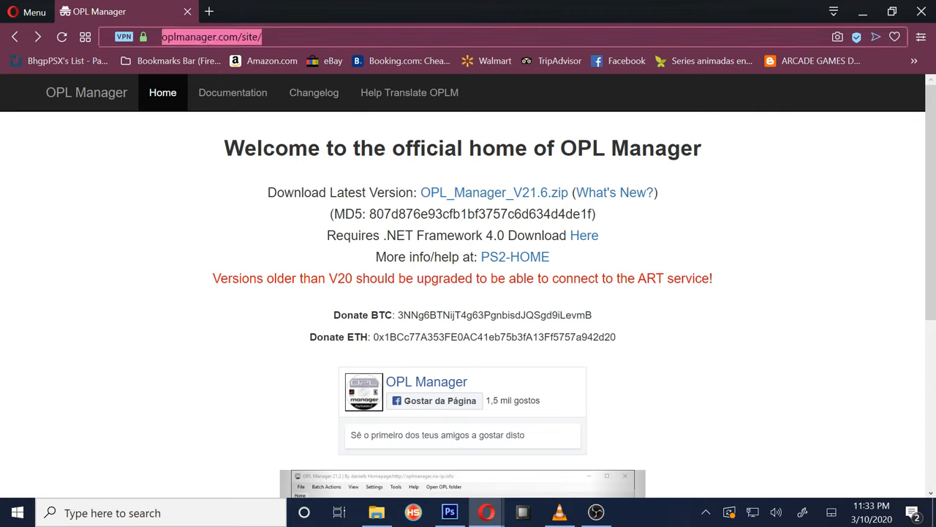
{"action": "mouse_move", "coordinate": [494, 192]}
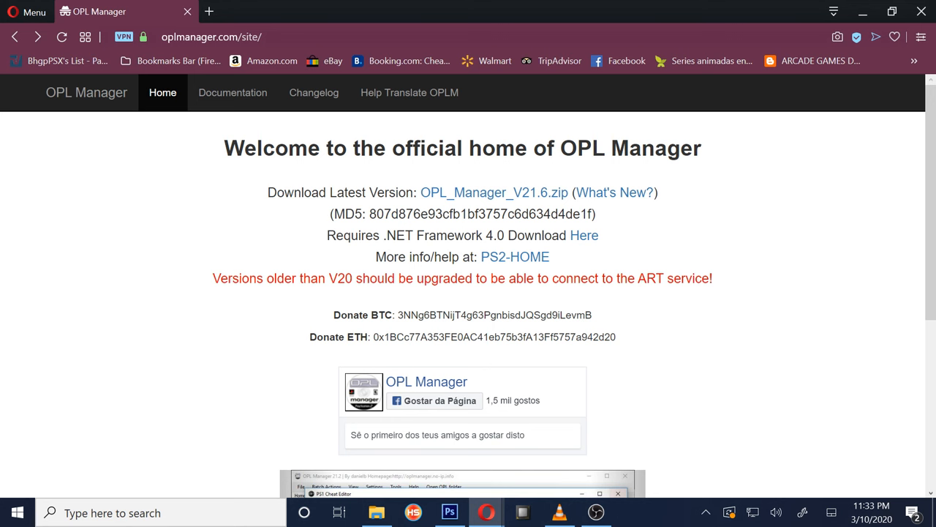
{"action": "left_click", "coordinate": [374, 512]}
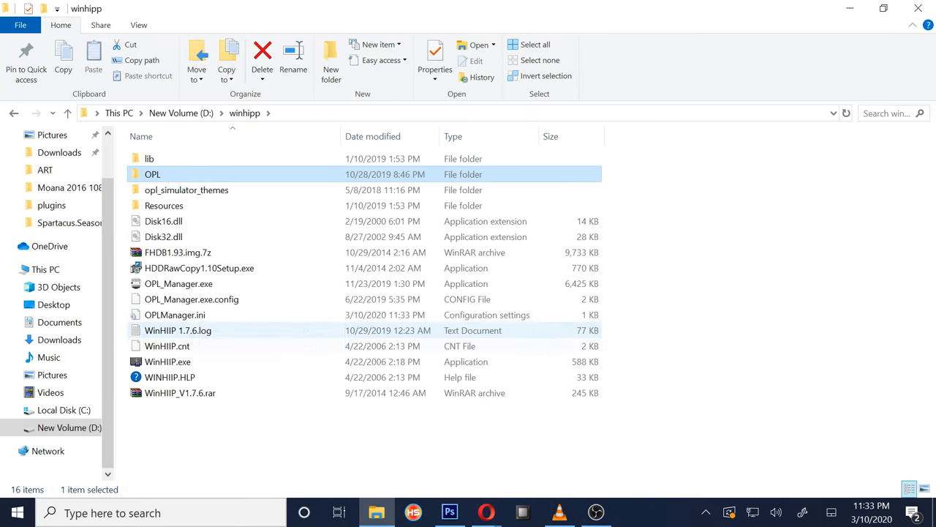
Launch OPL_Manager.exe and open Tools > Disc/Convert to ISO
{"action": "double_click", "coordinate": [178, 283]}
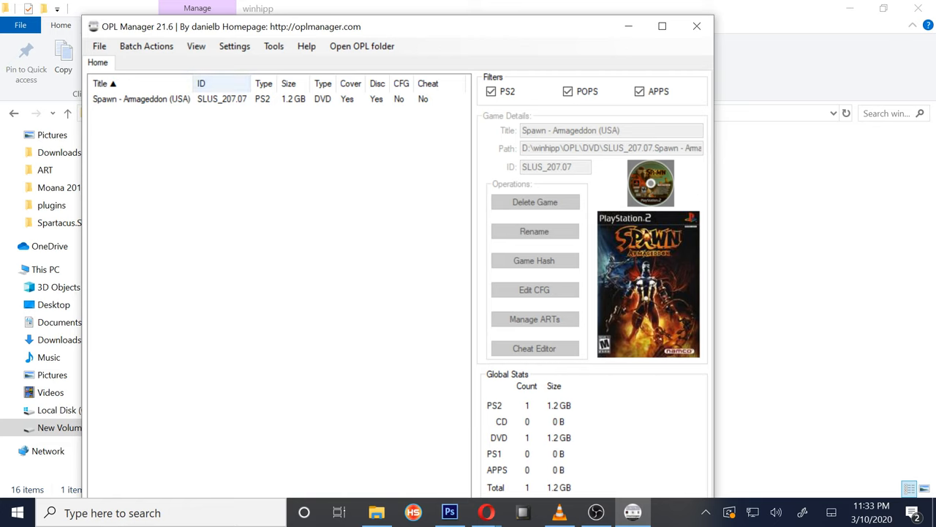
{"action": "left_click", "coordinate": [274, 46]}
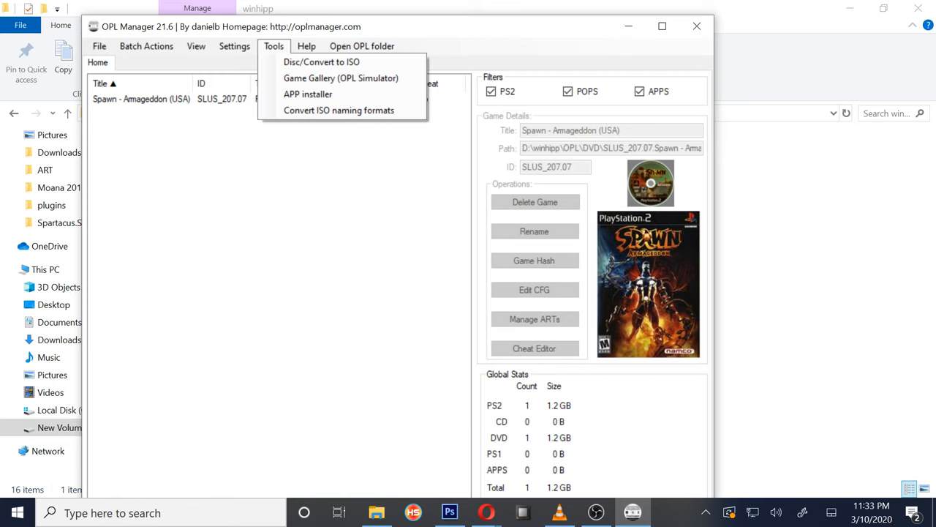
{"action": "mouse_move", "coordinate": [320, 61]}
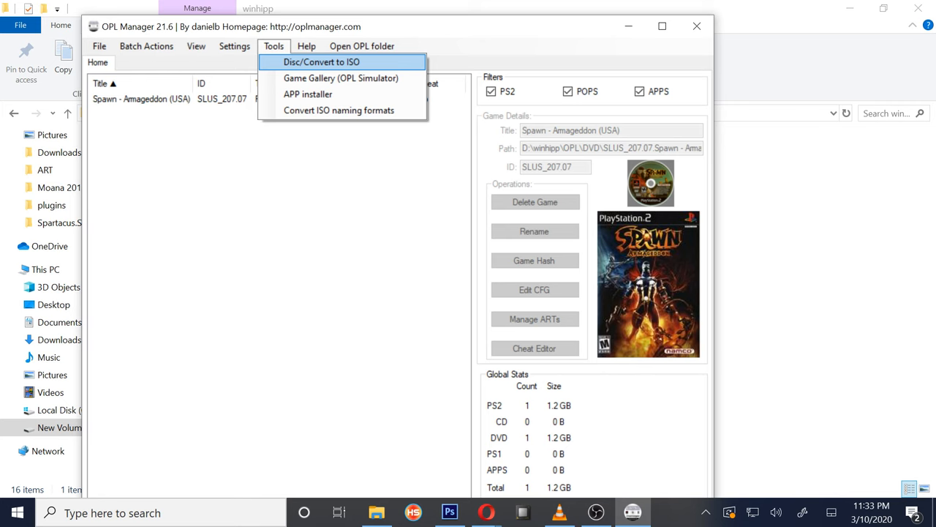
{"action": "left_click", "coordinate": [335, 62]}
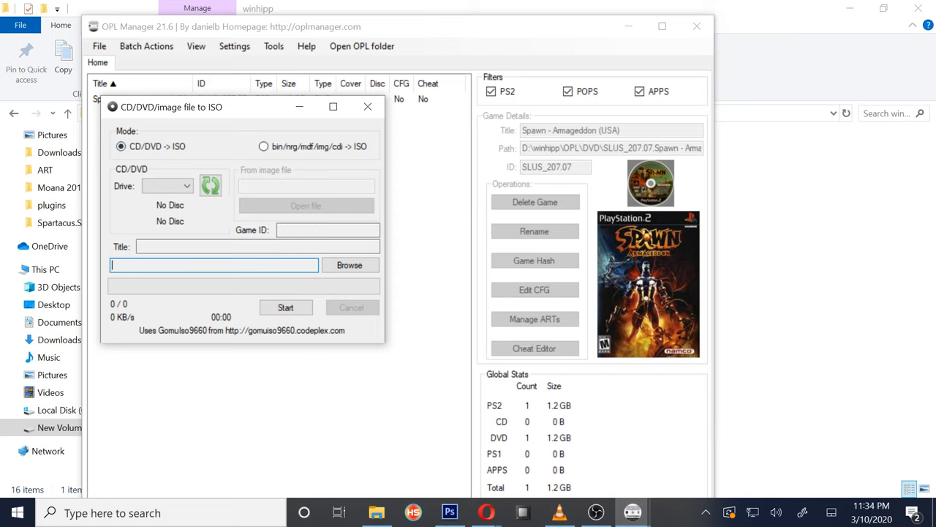
Load Stretch Panic.bin from D:\winhipp\OPL\DVD\bin and cue, targeting the DVD folder
{"action": "left_click", "coordinate": [263, 146]}
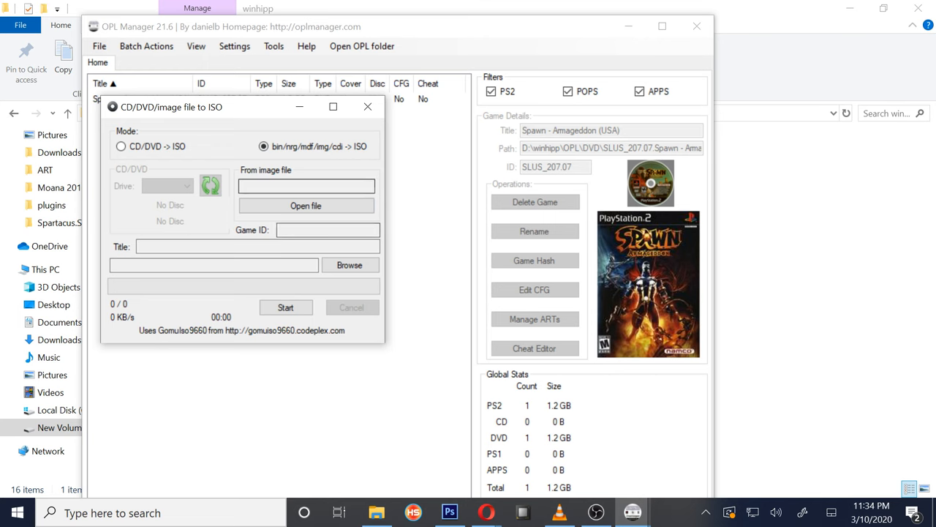
{"action": "left_click", "coordinate": [305, 206]}
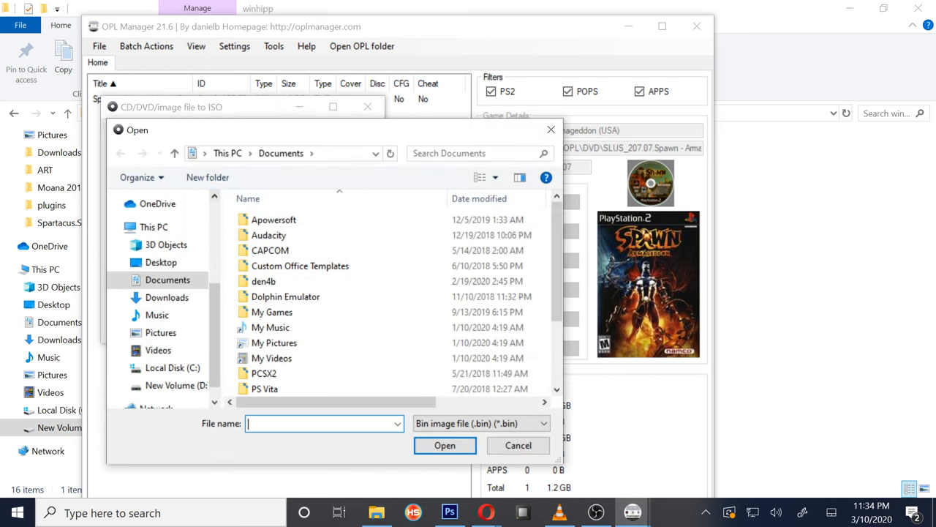
{"action": "left_click", "coordinate": [176, 386]}
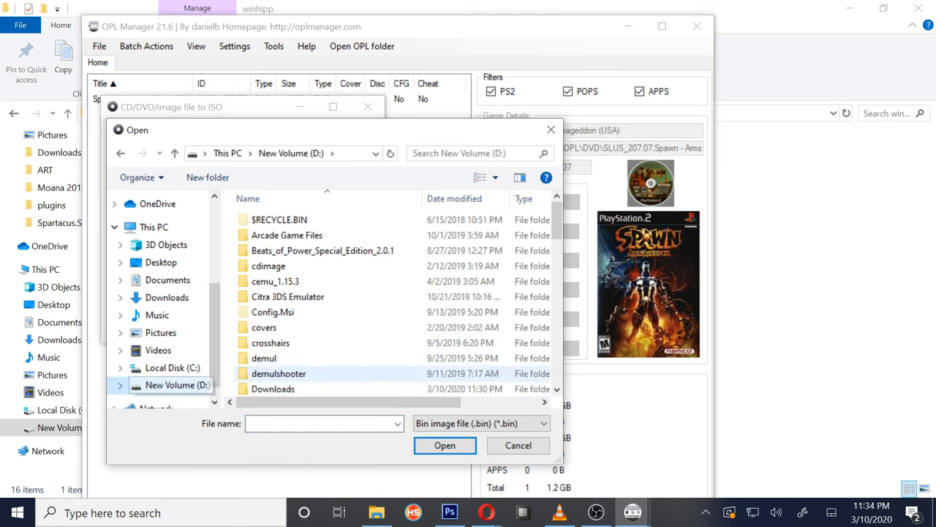
{"action": "scroll", "scroll_direction": "down", "scroll_amount": 3}
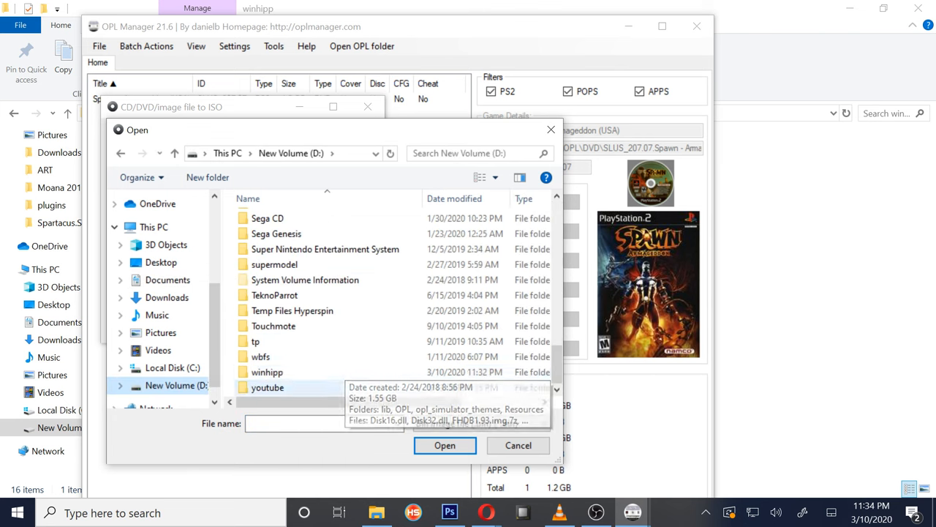
{"action": "double_click", "coordinate": [266, 371]}
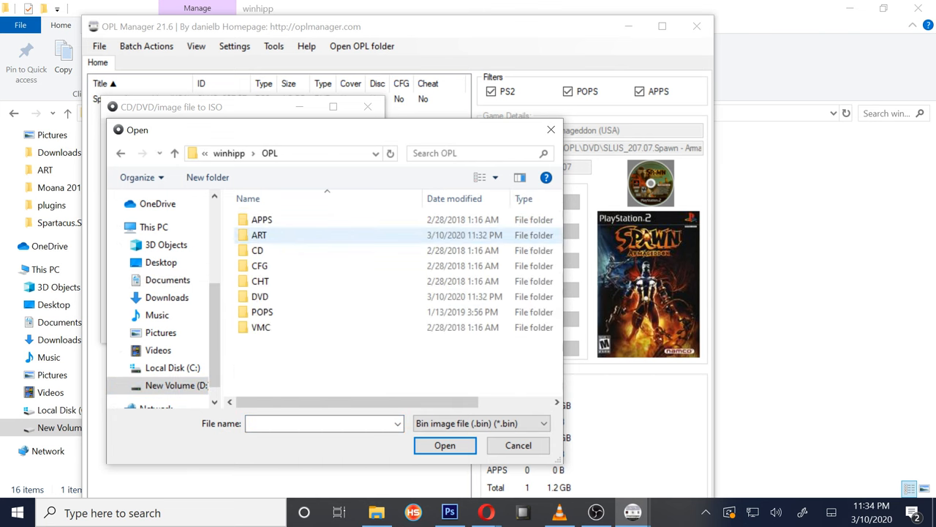
{"action": "double_click", "coordinate": [260, 296]}
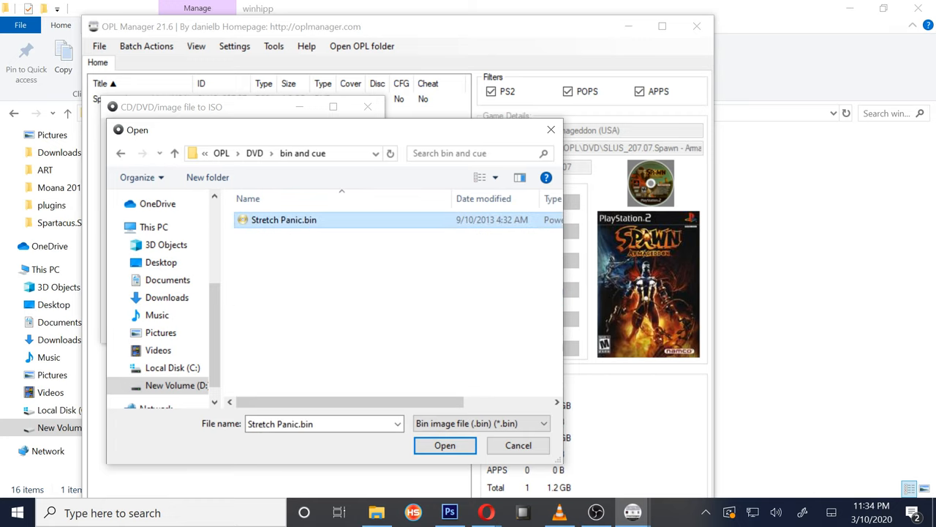
{"action": "left_click", "coordinate": [445, 444]}
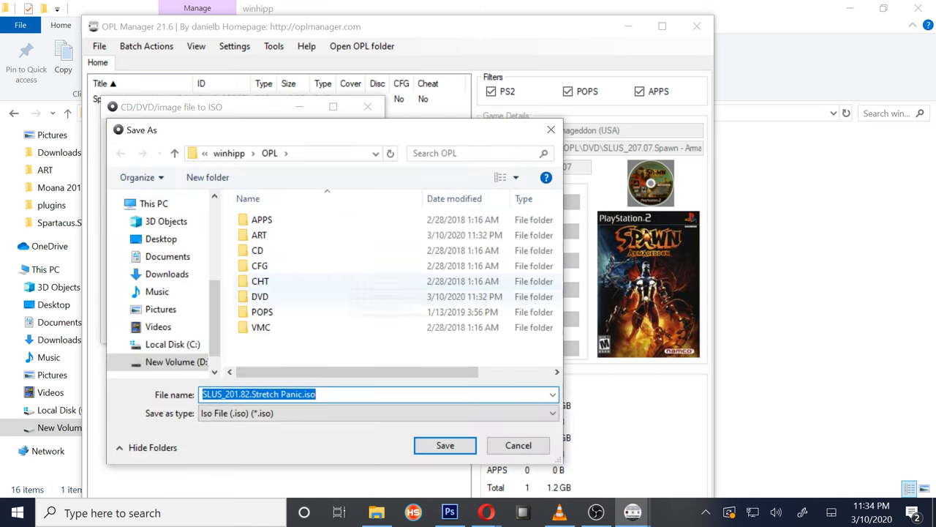
{"action": "double_click", "coordinate": [260, 296]}
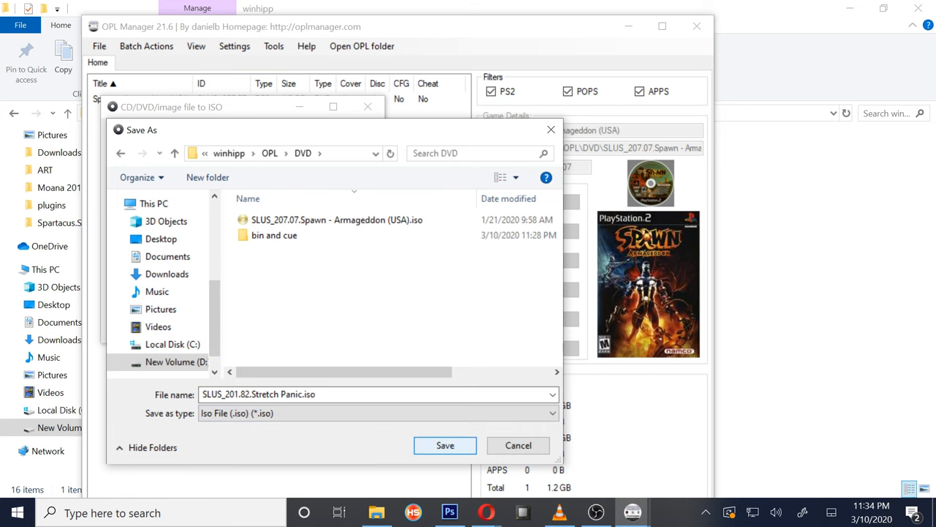
Convert Stretch Panic to SLUS_201.82.Stretch Panic.iso in the DVD folder and close the converter
{"action": "left_click", "coordinate": [444, 445]}
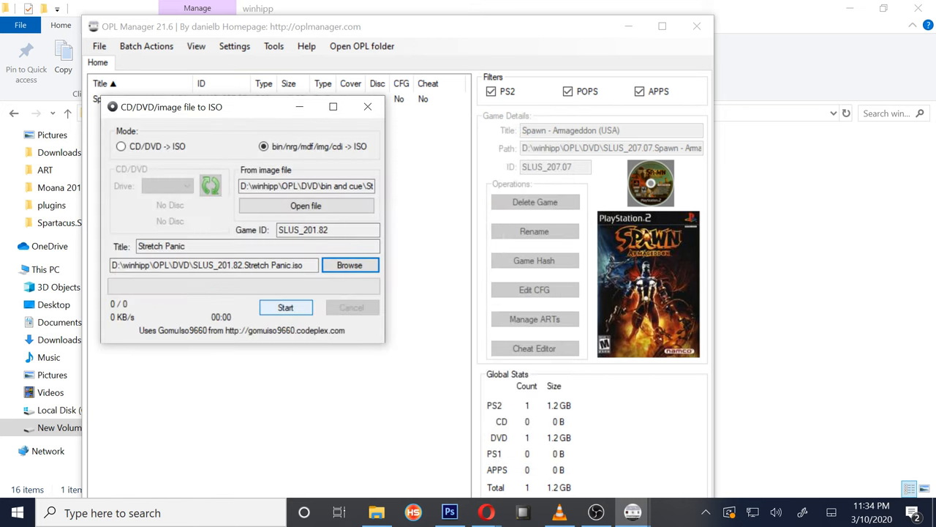
{"action": "left_click", "coordinate": [286, 307]}
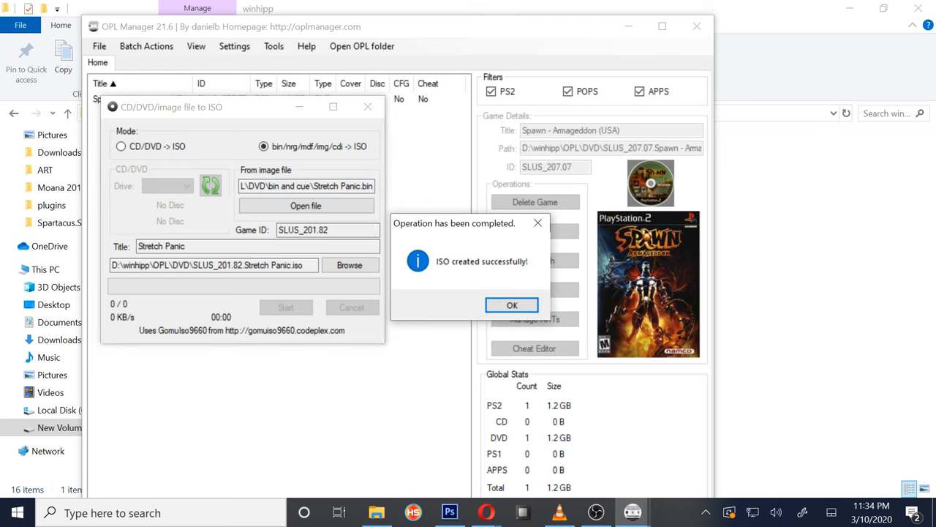
{"action": "left_click", "coordinate": [511, 305]}
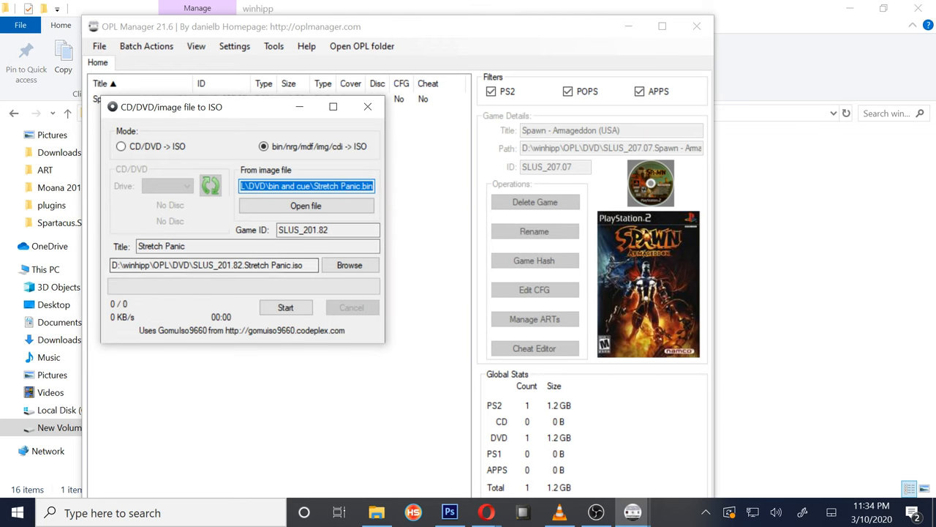
{"action": "left_click", "coordinate": [367, 107]}
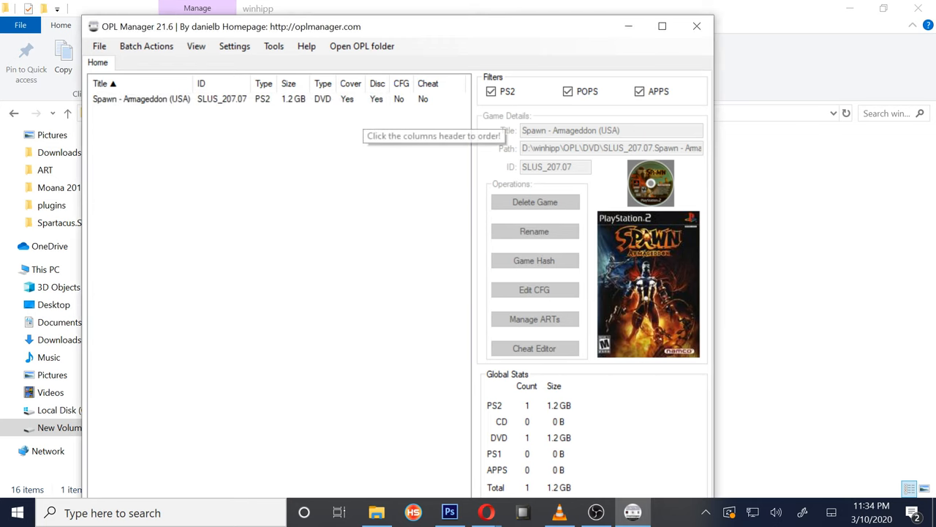
Refresh the game list so Stretch Panic appears beside Spawn
{"action": "left_click", "coordinate": [148, 47]}
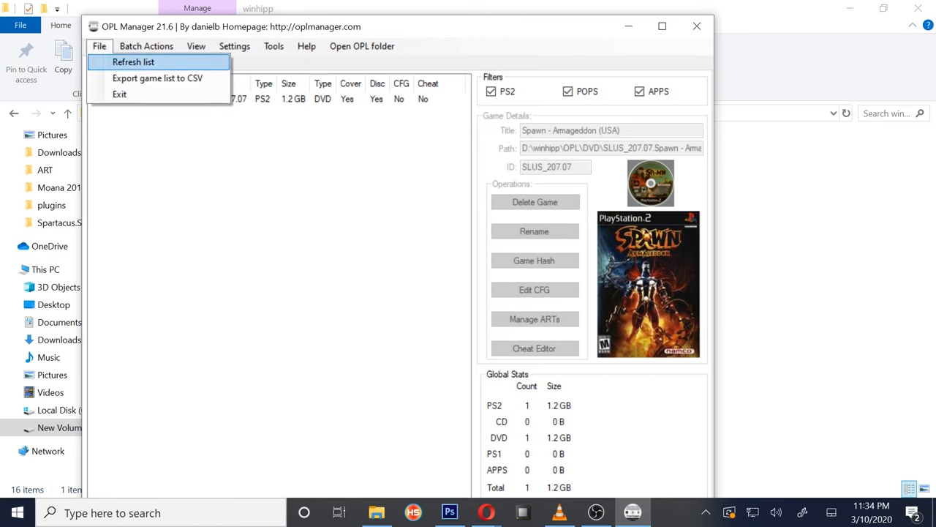
{"action": "left_click", "coordinate": [140, 62]}
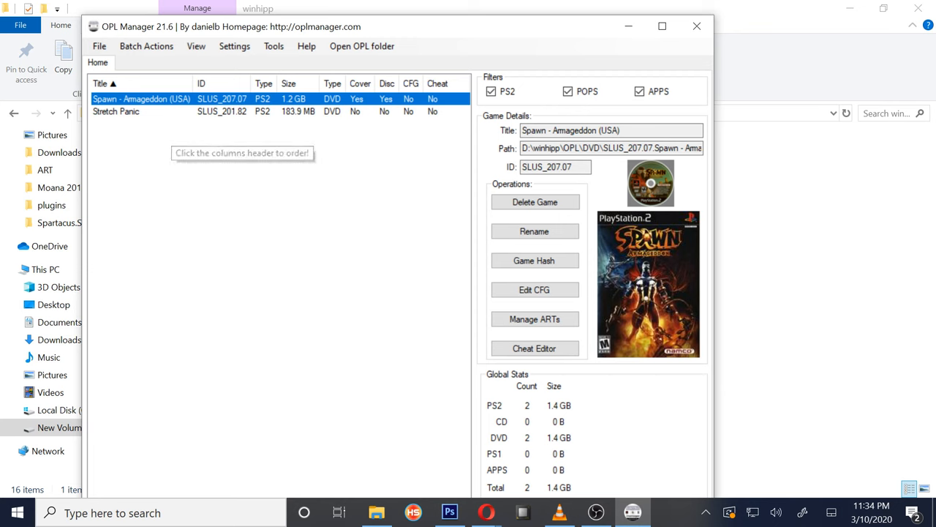
{"action": "left_click", "coordinate": [116, 111]}
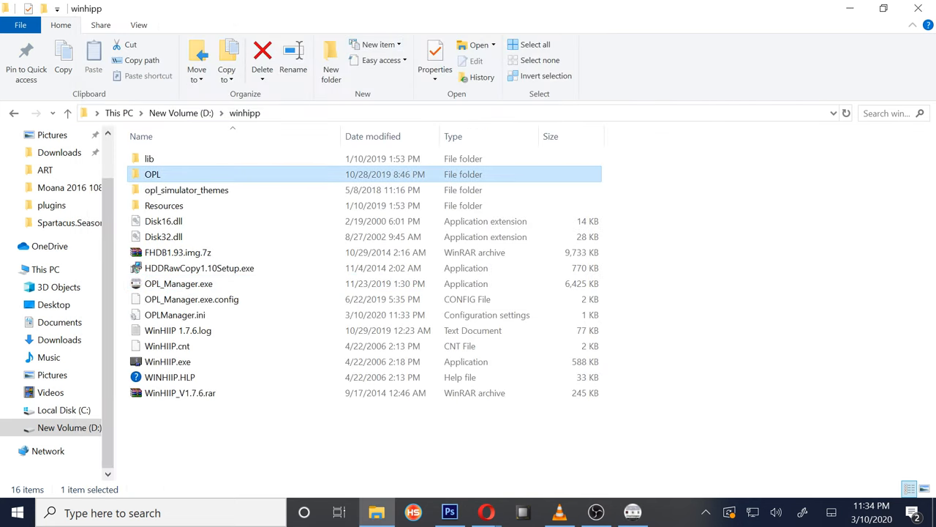
Check SLUS_201.82.Stretch Panic.iso in OPL > DVD and the empty bin and cue folder
{"action": "double_click", "coordinate": [152, 174]}
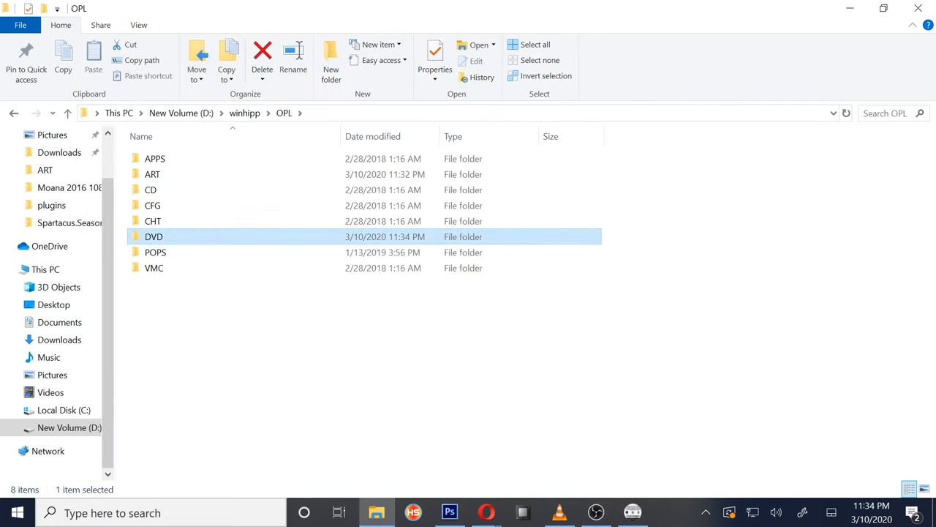
{"action": "double_click", "coordinate": [154, 237]}
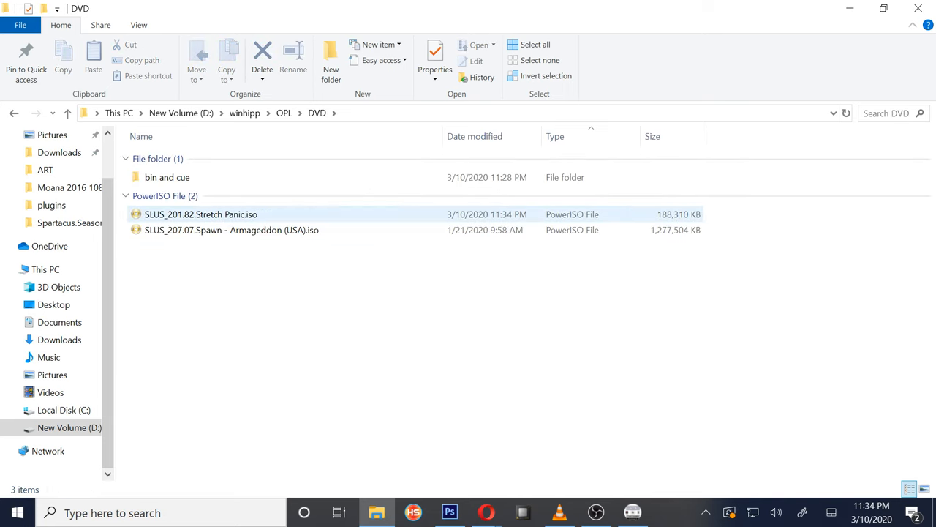
{"action": "left_click", "coordinate": [201, 214]}
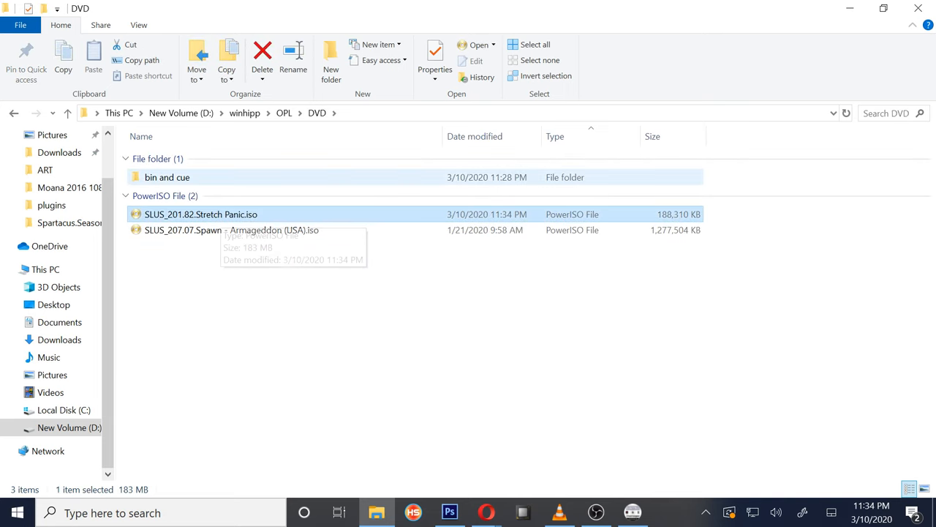
{"action": "double_click", "coordinate": [172, 177]}
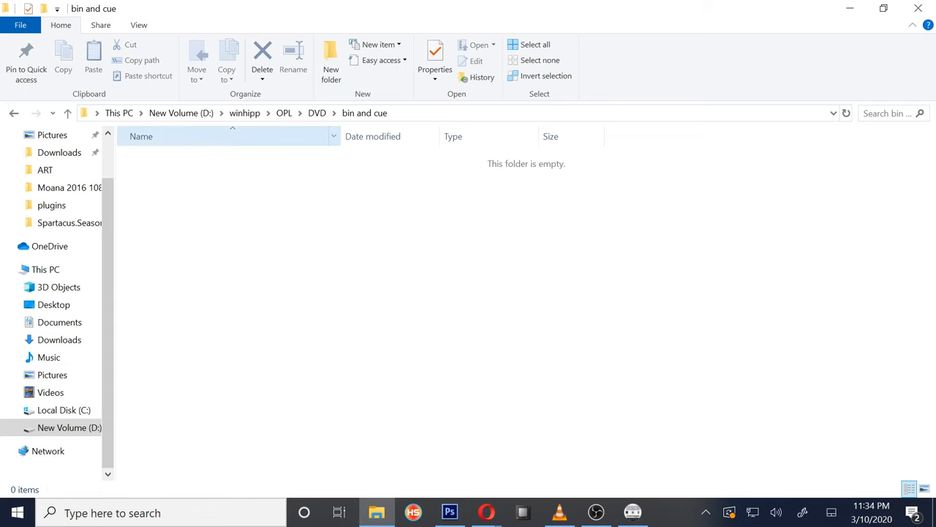
{"action": "left_click", "coordinate": [317, 113]}
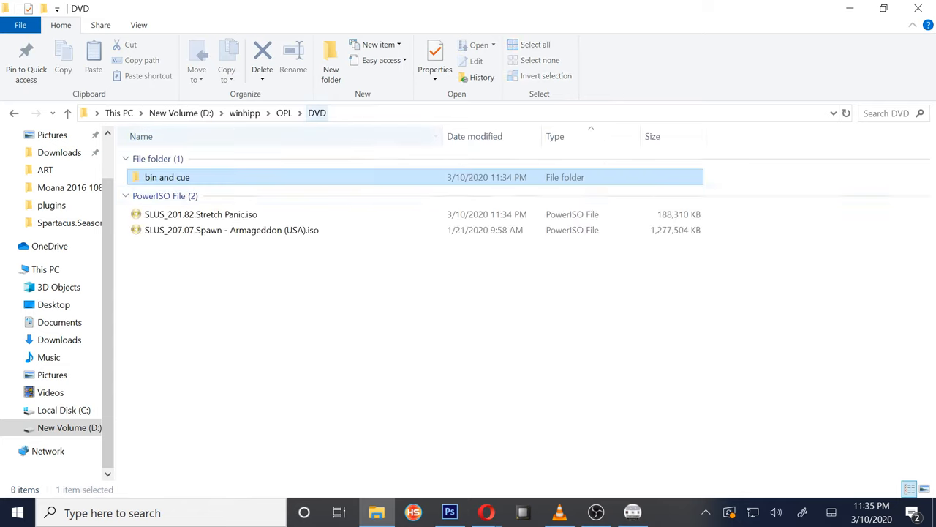
{"action": "left_click", "coordinate": [200, 214]}
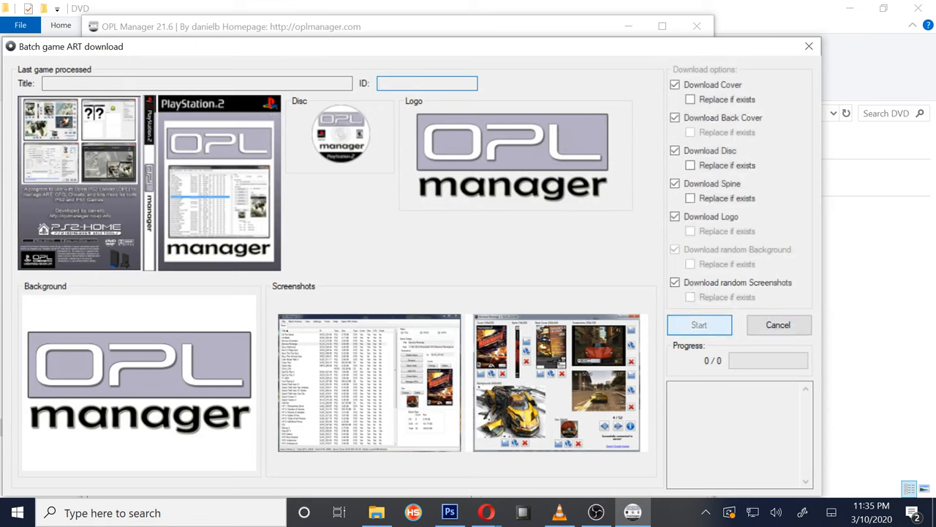
Run the batch art download for both games to 2 of 2 and dismiss the completion message
{"action": "left_click", "coordinate": [699, 325]}
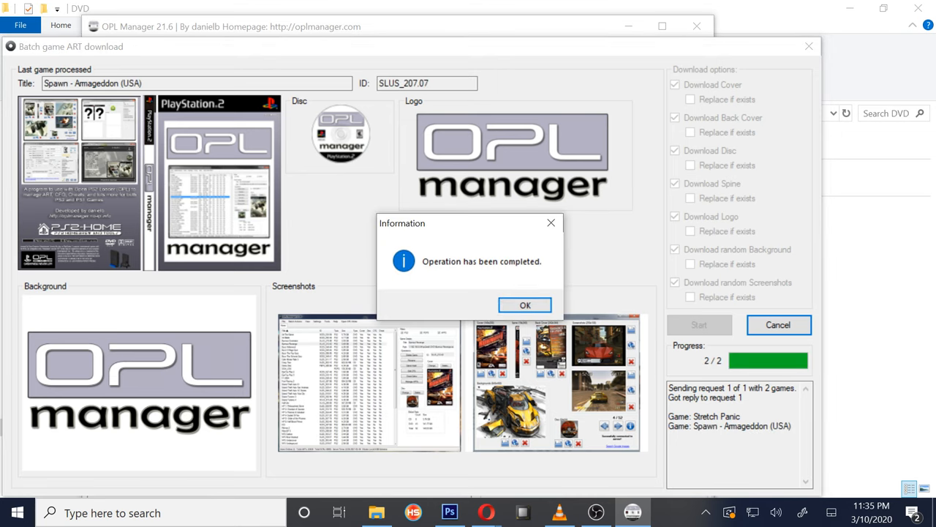
{"action": "left_click", "coordinate": [524, 305]}
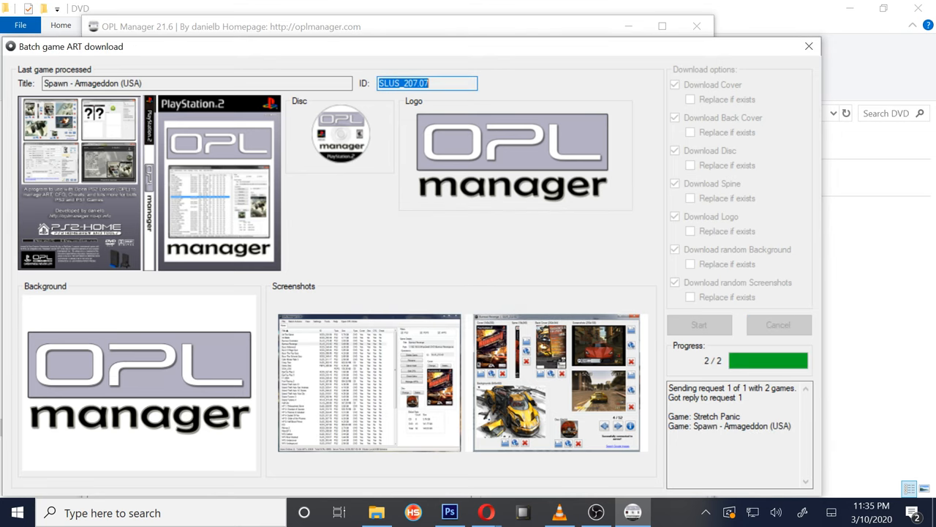